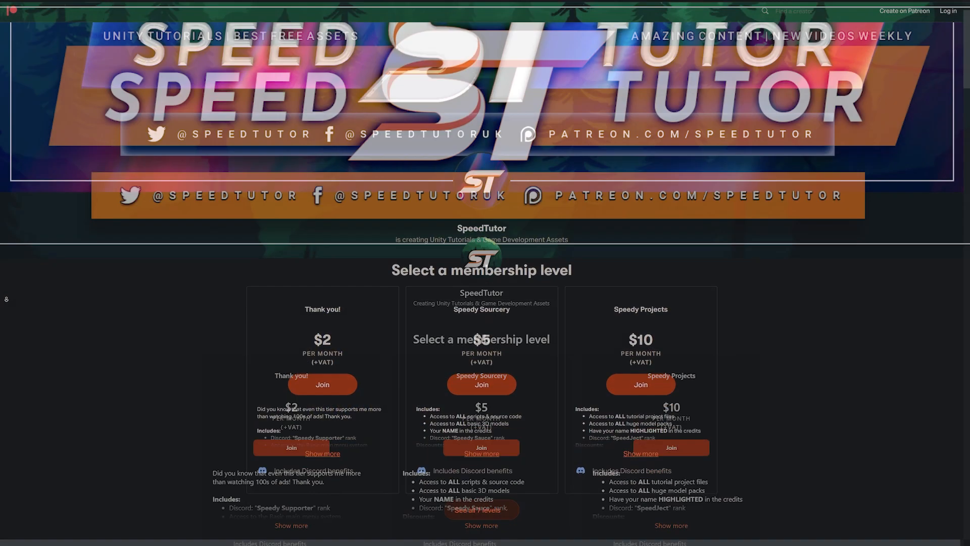
Scroll the SpeedTutor Patreon page past the membership tiers to the About section
{"action": "scroll", "scroll_direction": "down", "scroll_amount": 3}
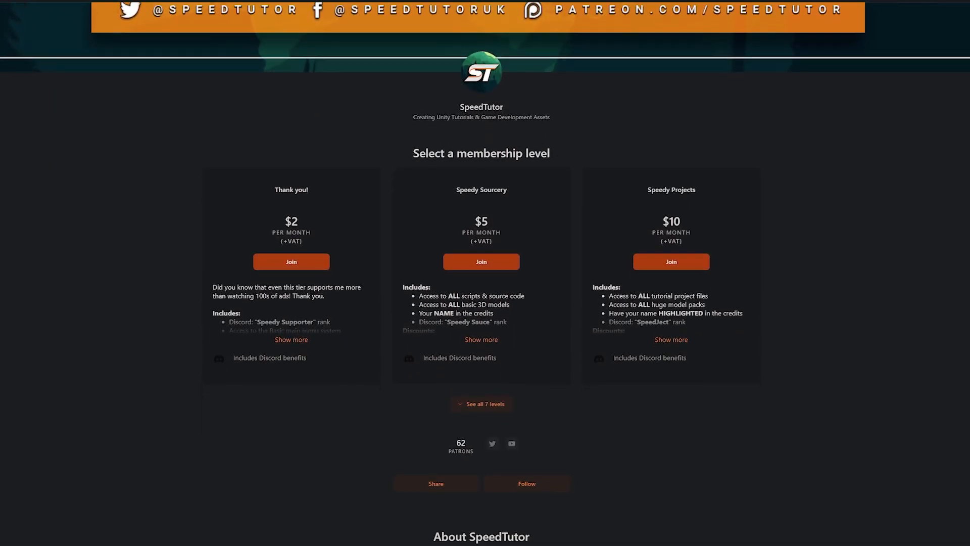
{"action": "scroll", "scroll_direction": "down", "scroll_amount": 3}
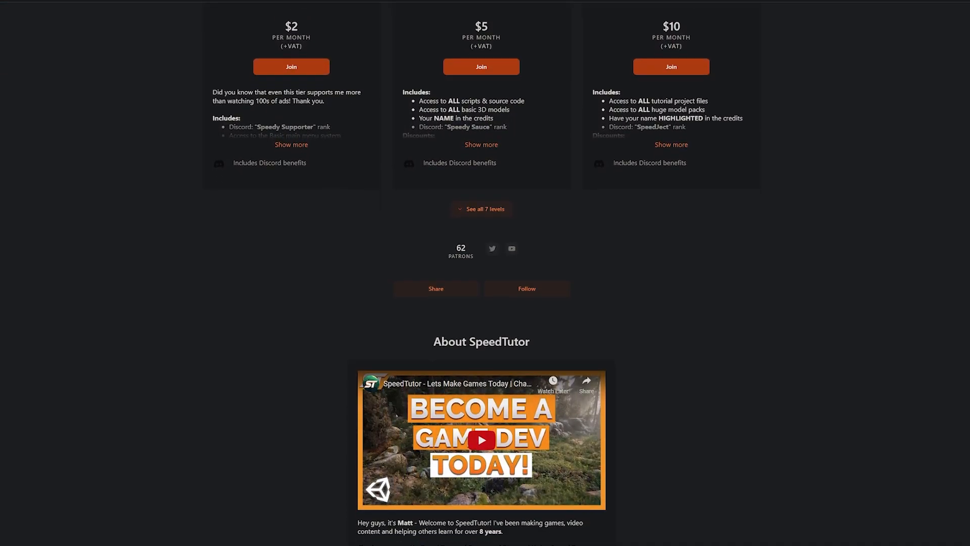
{"action": "scroll", "scroll_direction": "down", "scroll_amount": 3}
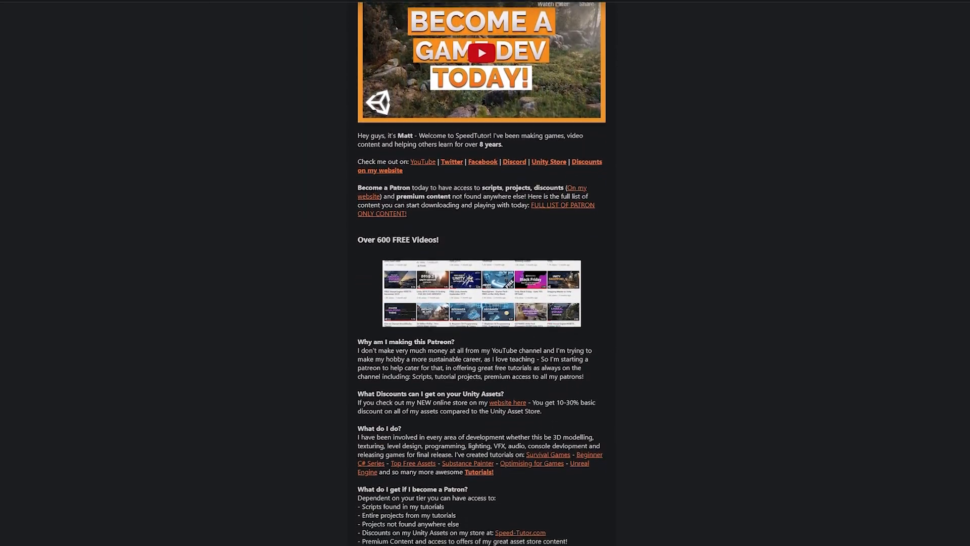
{"action": "left_click", "coordinate": [481, 52]}
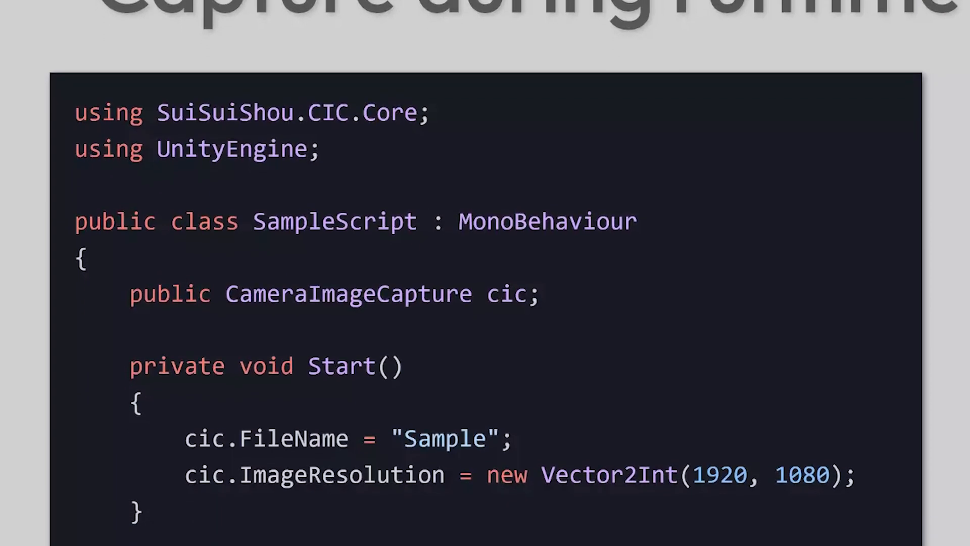
{"action": "scroll", "scroll_direction": "down", "scroll_amount": 3}
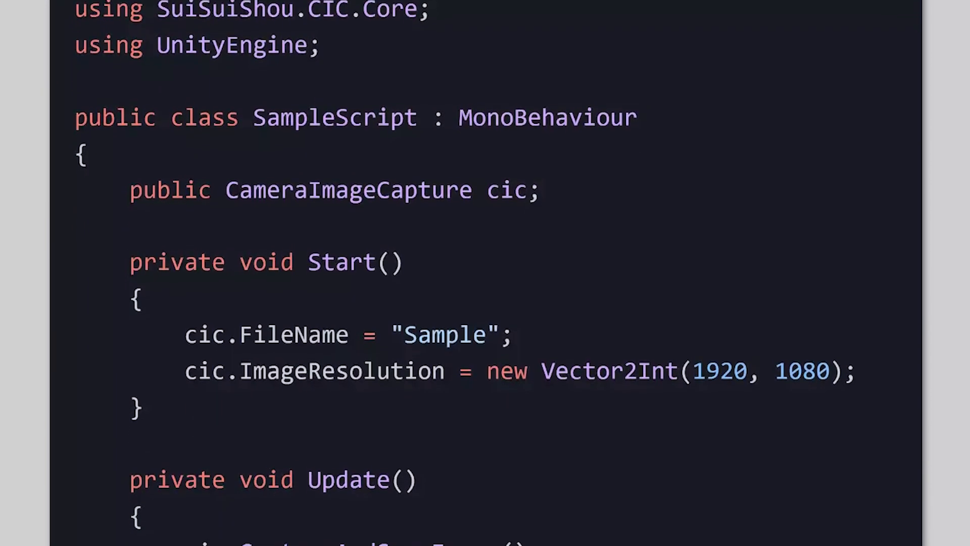
{"action": "scroll", "scroll_direction": "down", "scroll_amount": 3}
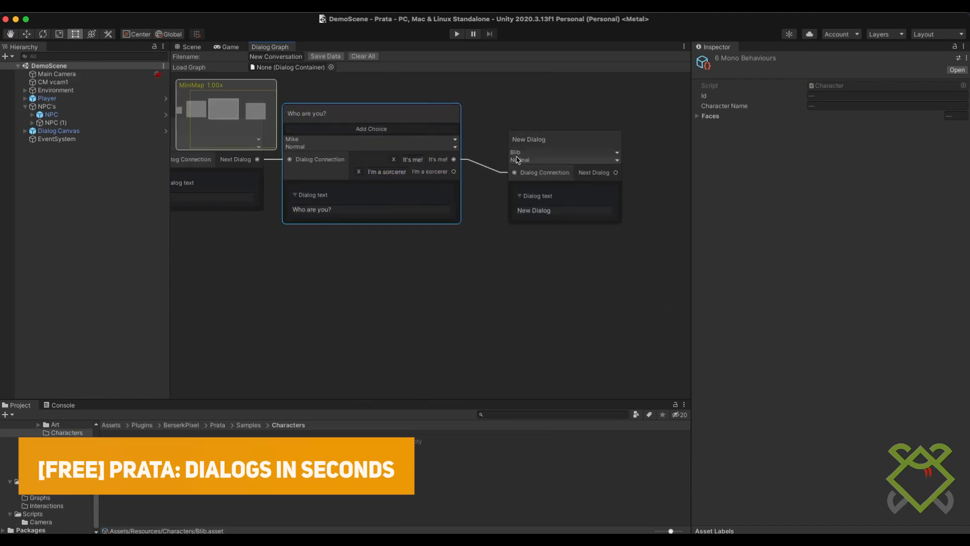
Enter Blib's reply 'It's me! your best friend!', save the conversation data, and select the NPC
{"action": "type", "text": "It's me! your best friend!"}
{"action": "type", "text": "I'm just a simple sorcerer"}
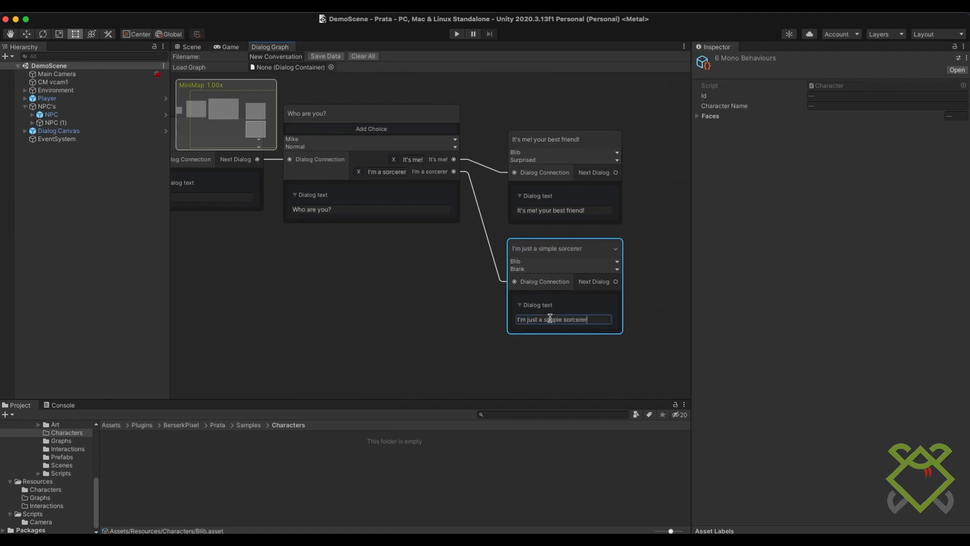
{"action": "left_click", "coordinate": [52, 115]}
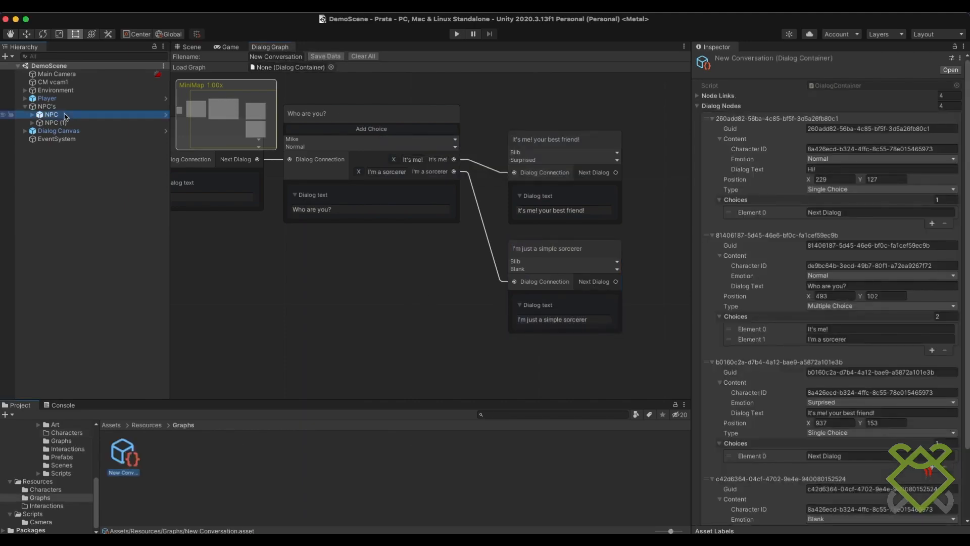
{"action": "left_click", "coordinate": [55, 122]}
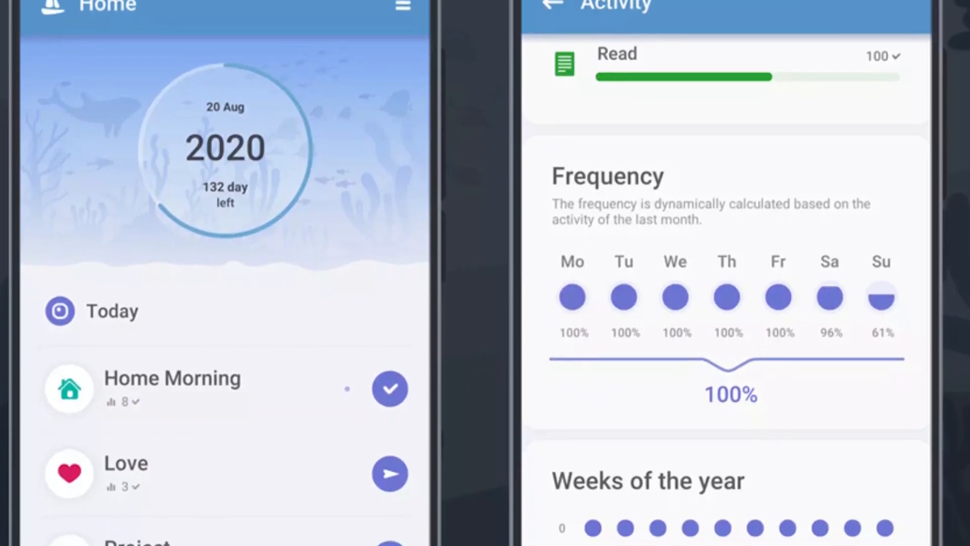
{"action": "scroll", "scroll_direction": "down", "scroll_amount": 3}
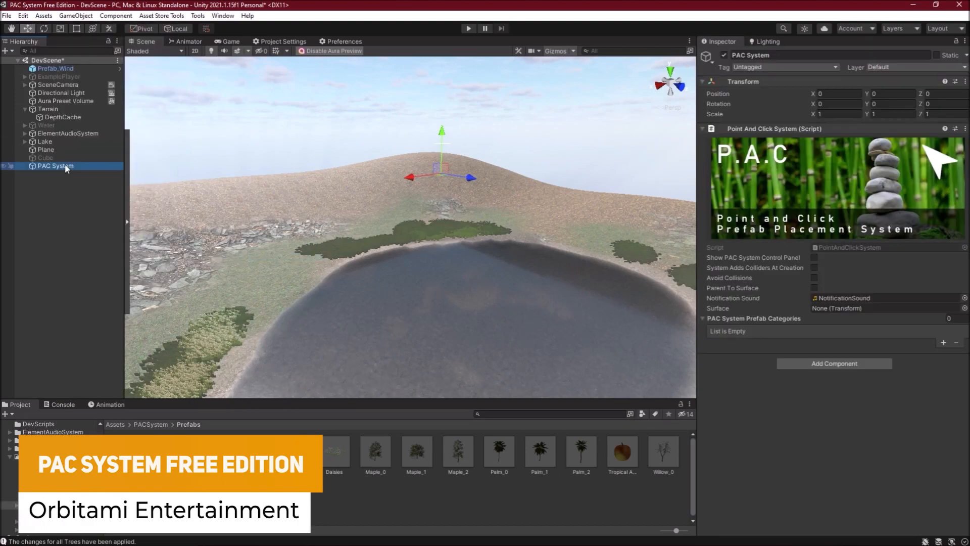
Show the PAC System control panel, switch it to Create Mode, and add the Trees category with Maple_0
{"action": "left_click", "coordinate": [815, 258]}
{"action": "type", "text": "Trees"}
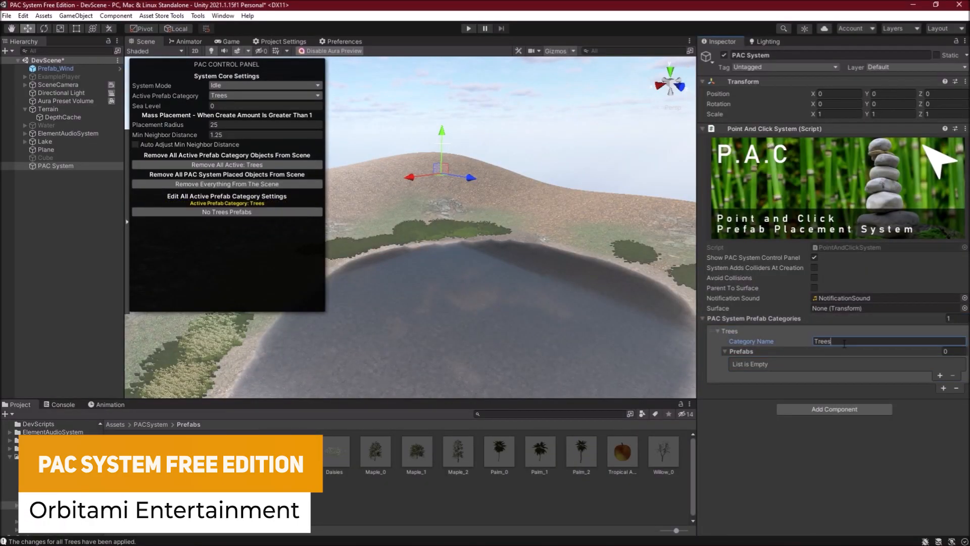
{"action": "left_click", "coordinate": [265, 85]}
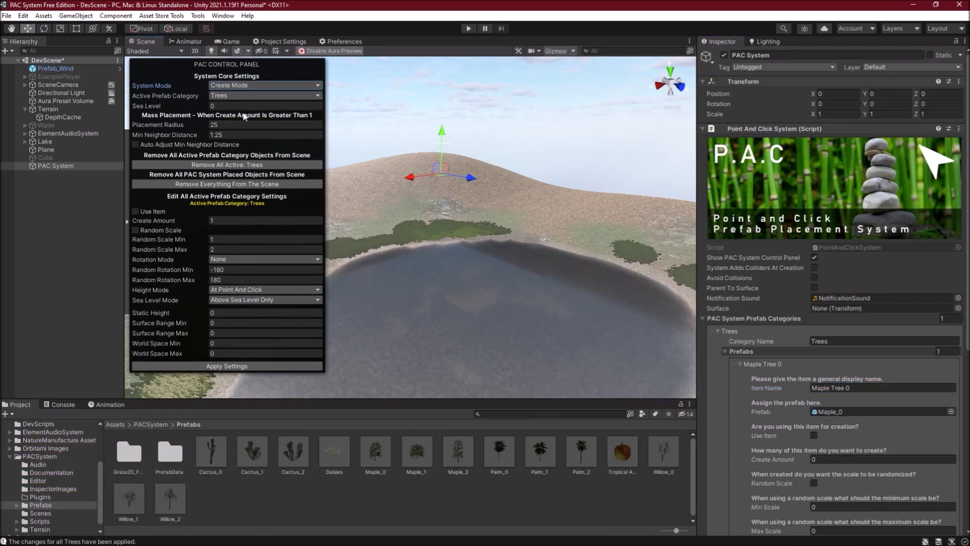
{"action": "left_click", "coordinate": [264, 290]}
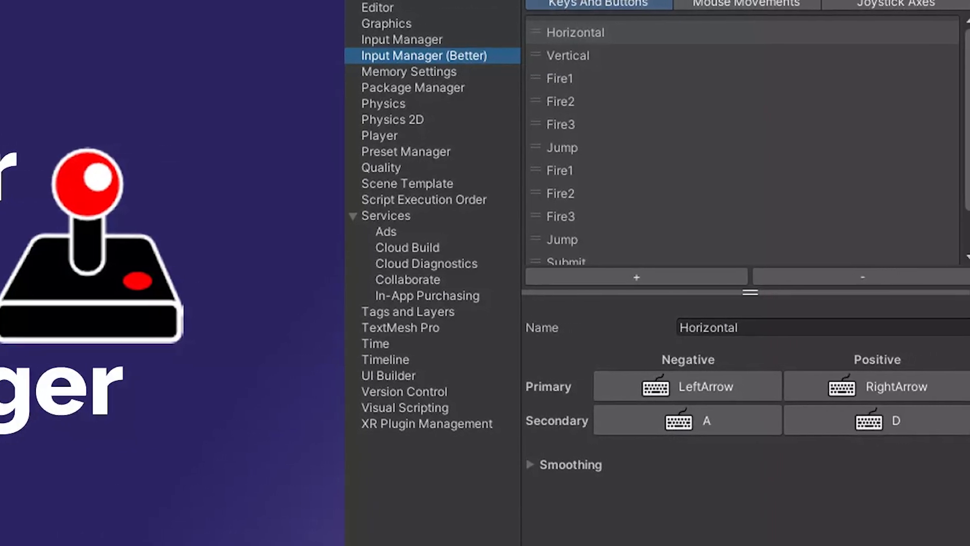
Show the Logic_Done_Player Controller graph in the Logic Editor and run the space shooter scene
{"action": "left_click", "coordinate": [687, 421]}
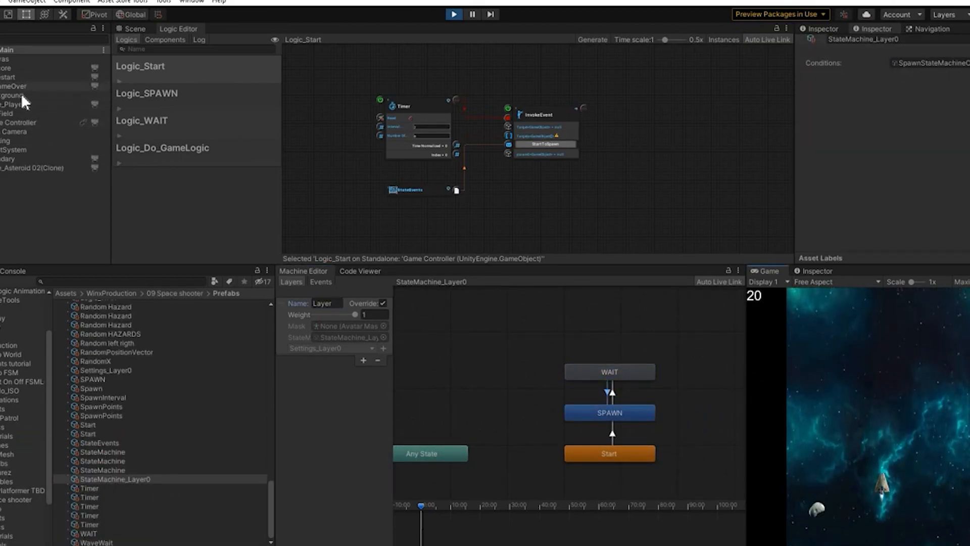
{"action": "left_click", "coordinate": [161, 147]}
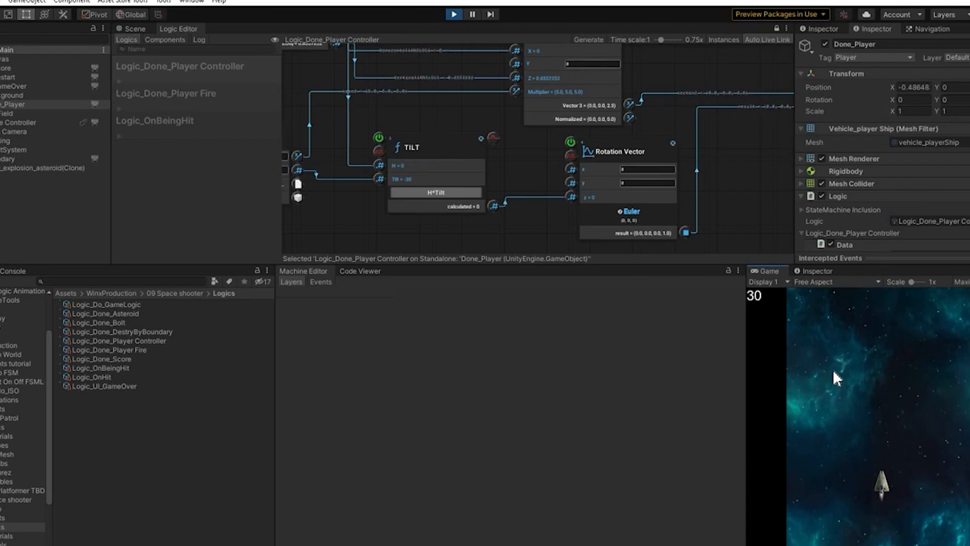
{"action": "left_click", "coordinate": [6, 67]}
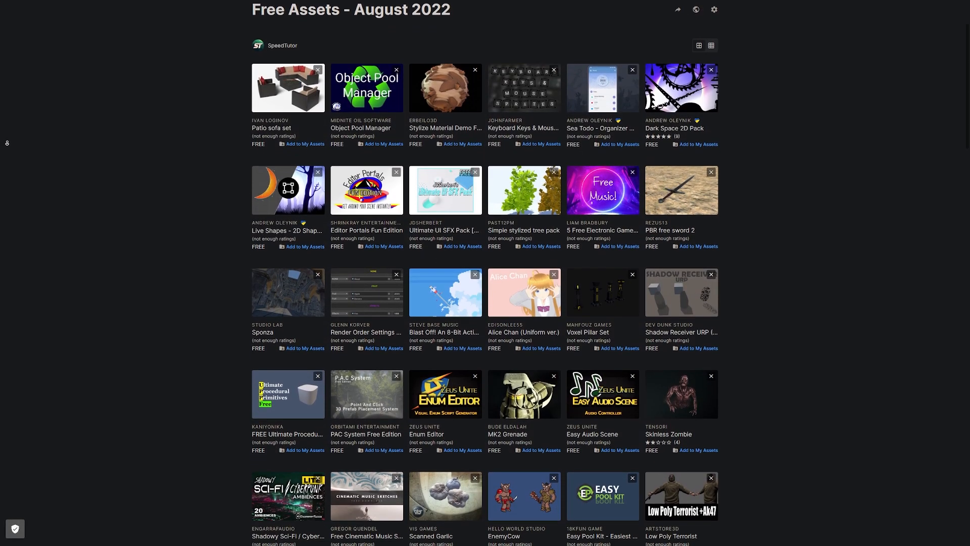
Scroll further down the Free Assets - August 2022 collection on the Asset Store
{"action": "scroll", "scroll_direction": "down", "scroll_amount": 3}
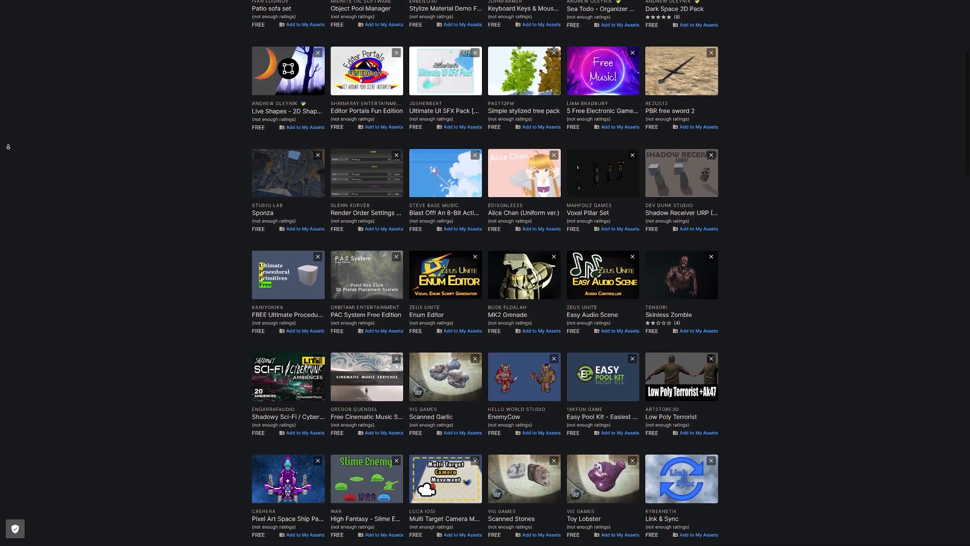
{"action": "scroll", "scroll_direction": "down", "scroll_amount": 3}
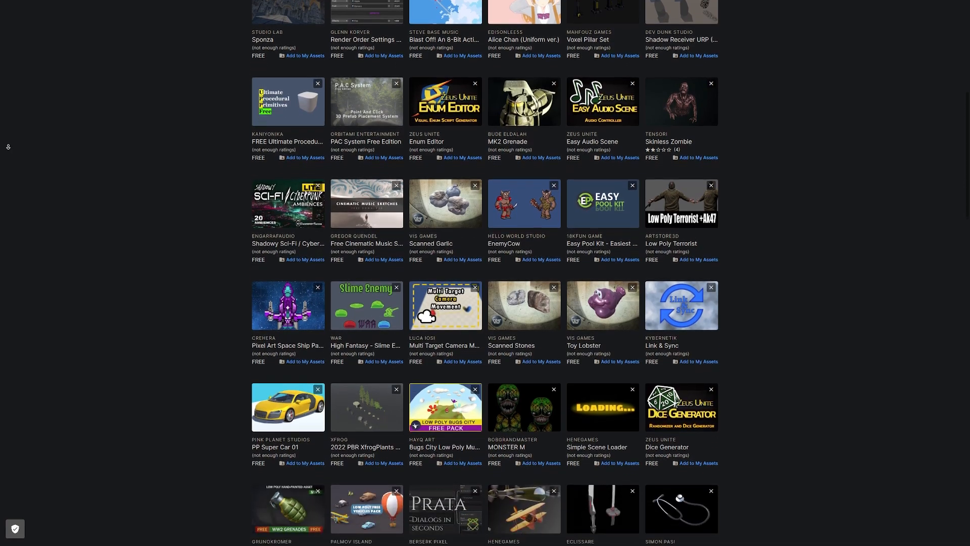
{"action": "scroll", "scroll_direction": "down", "scroll_amount": 3}
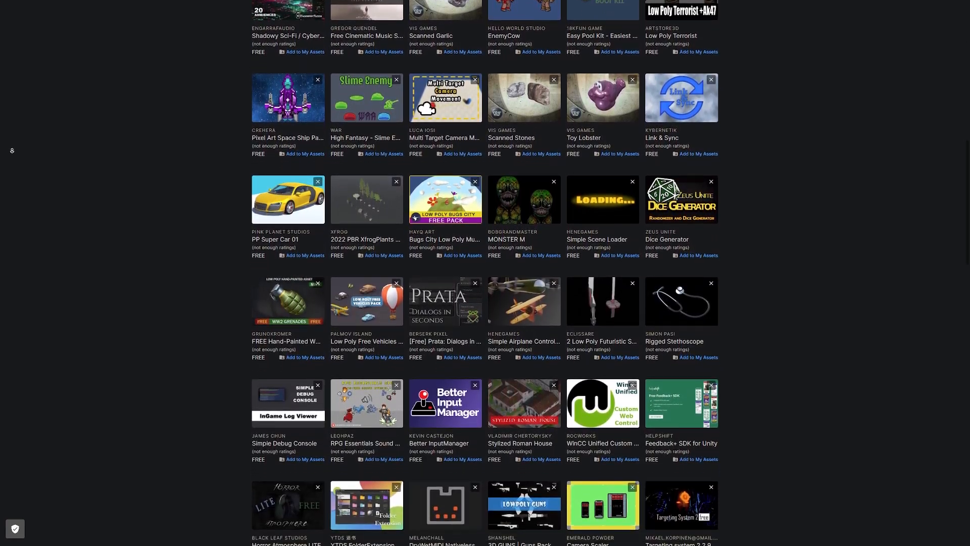
{"action": "scroll", "scroll_direction": "down", "scroll_amount": 3}
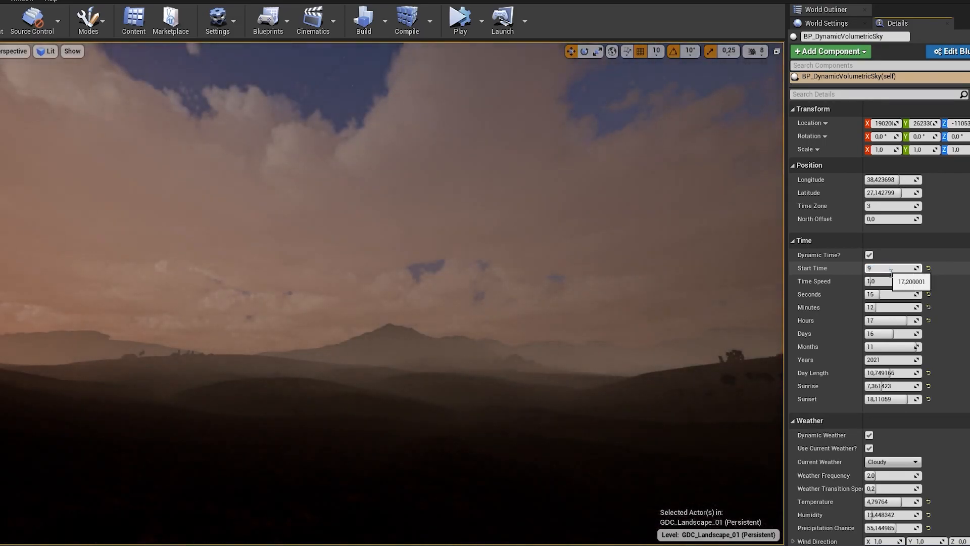
Set a Time field of BP_DynamicVolumetricSky to 4,0 in the Details panel
{"action": "type", "text": "4,0"}
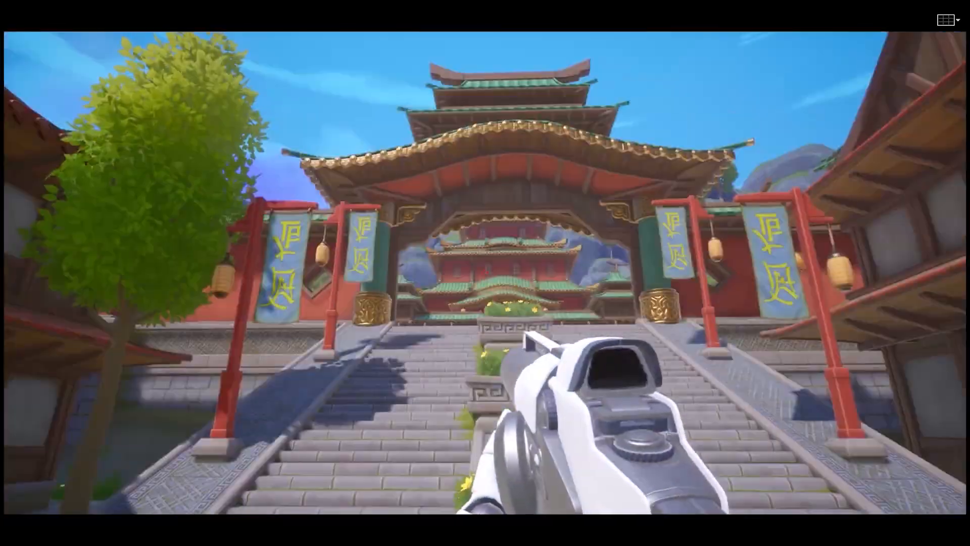
{"action": "mouse_move", "coordinate": [485, 273]}
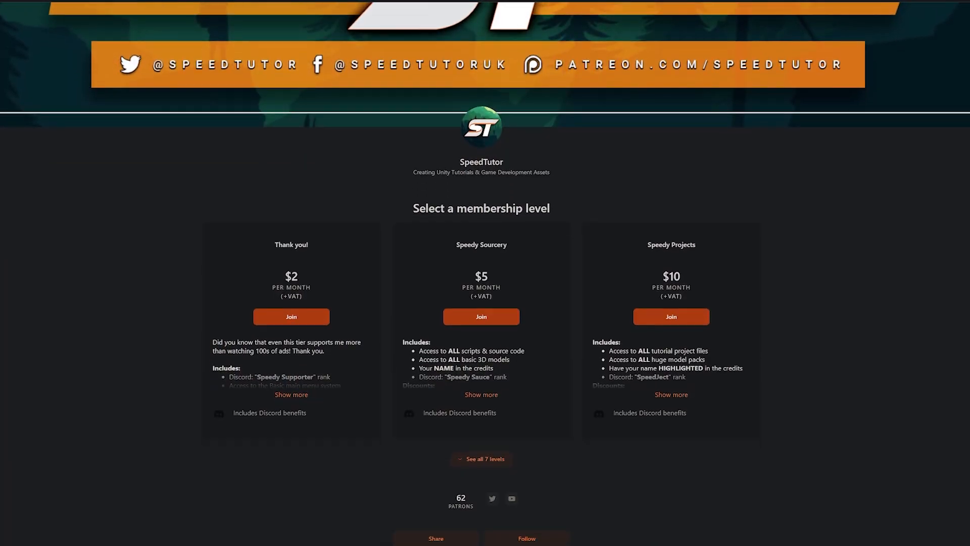
Scroll the Patreon page past the membership levels to About SpeedTutor
{"action": "scroll", "scroll_direction": "down", "scroll_amount": 3}
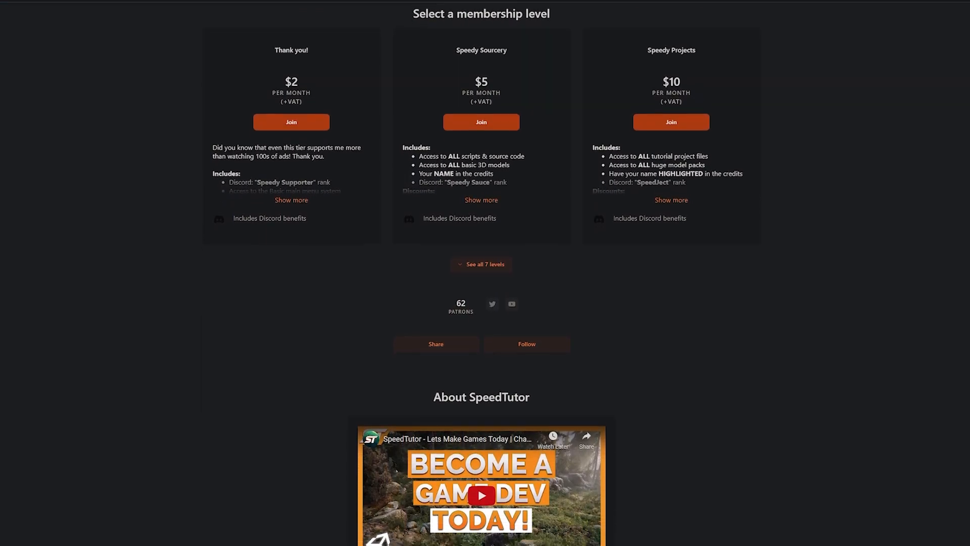
{"action": "scroll", "scroll_direction": "down", "scroll_amount": 3}
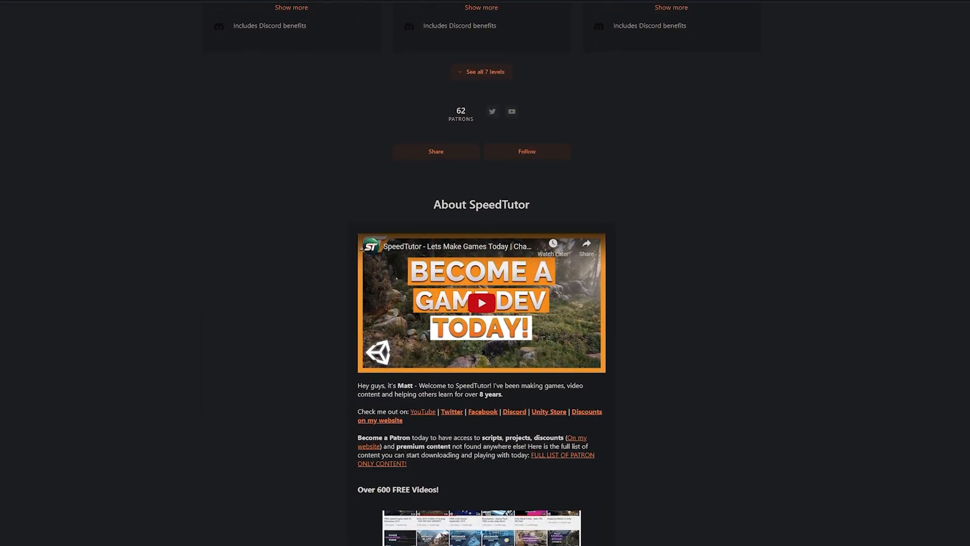
{"action": "scroll", "scroll_direction": "down", "scroll_amount": 3}
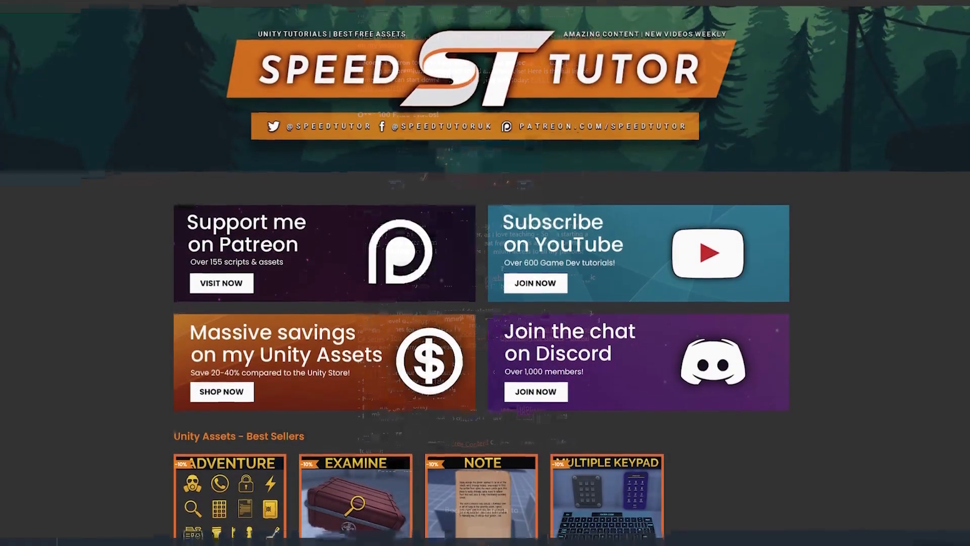
Scroll the SpeedTutor homepage down to the Best Sellers and Puzzle Systems listings
{"action": "scroll", "scroll_direction": "down", "scroll_amount": 3}
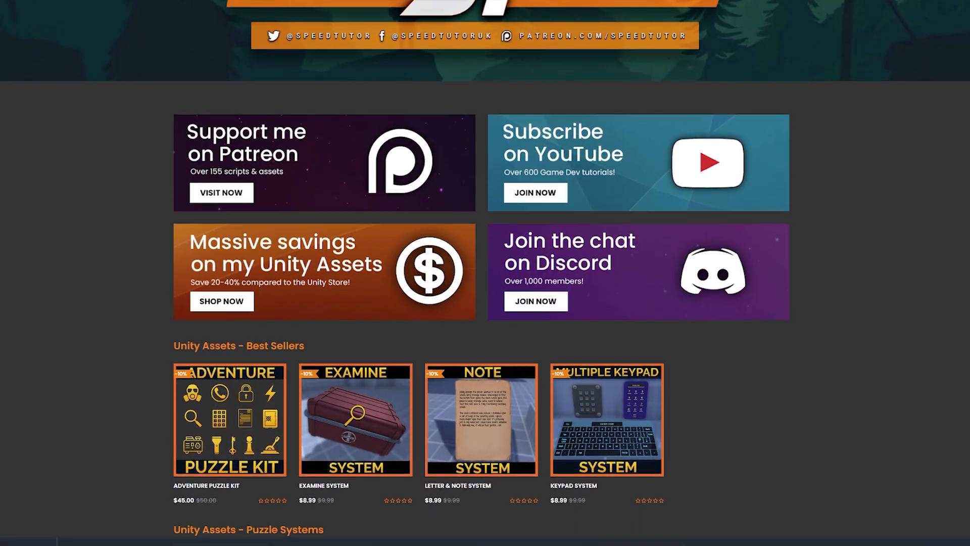
{"action": "scroll", "scroll_direction": "down", "scroll_amount": 3}
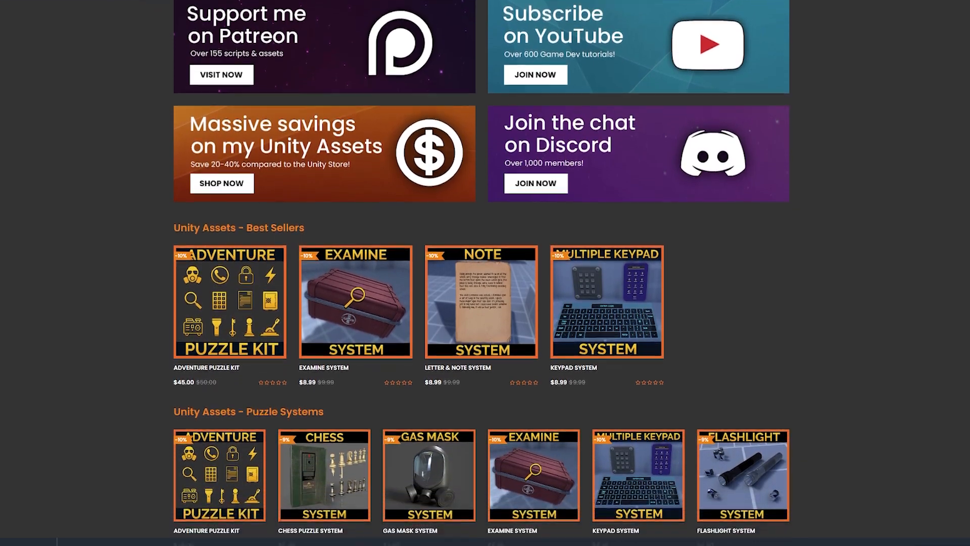
{"action": "scroll", "scroll_direction": "down", "scroll_amount": 3}
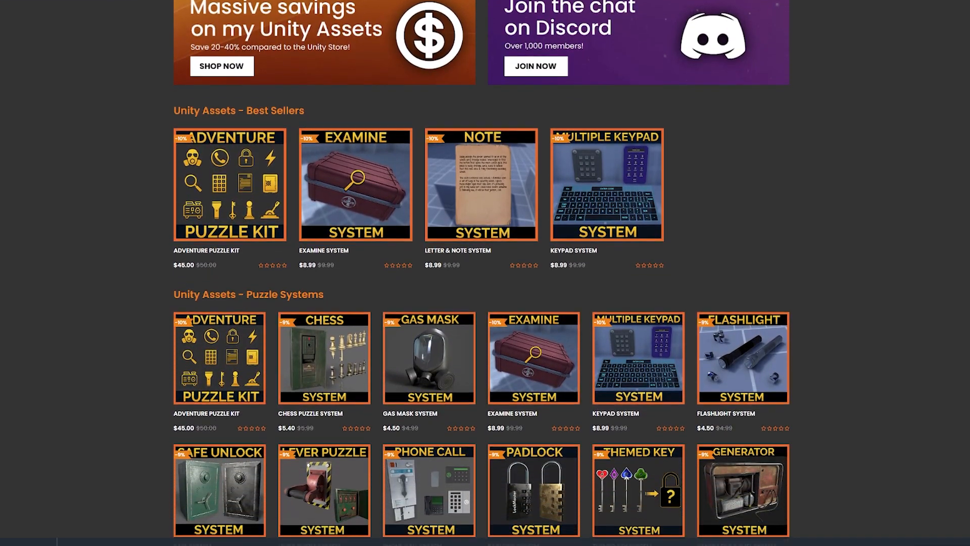
{"action": "scroll", "scroll_direction": "down", "scroll_amount": 3}
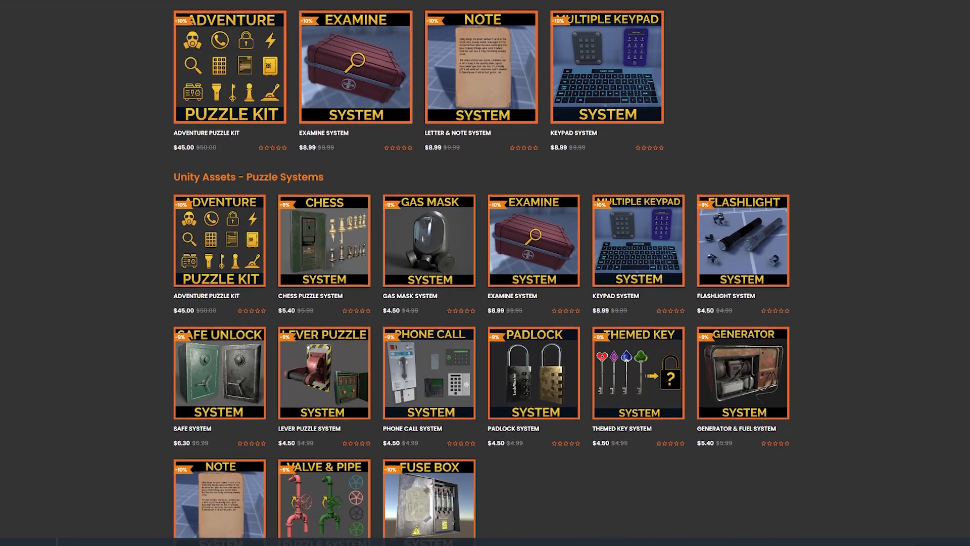